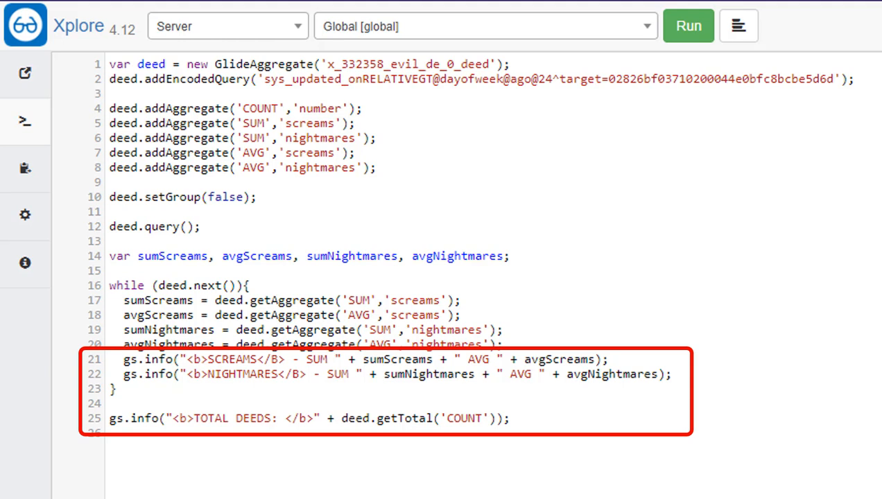
Run the ungrouped GlideAggregate script summing screams and averaging nightmares across all deeds.
click(690, 24)
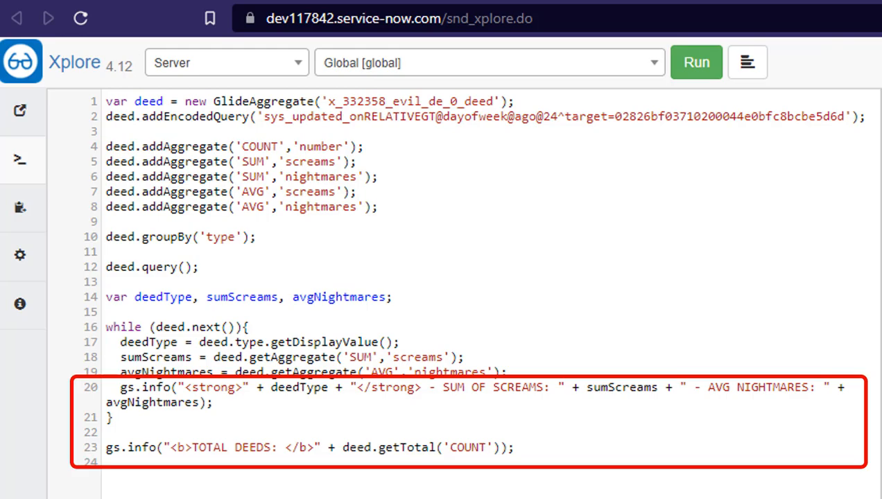
Run the script with groupBy('type') to log each deed type's scream sum and nightmare average.
click(696, 61)
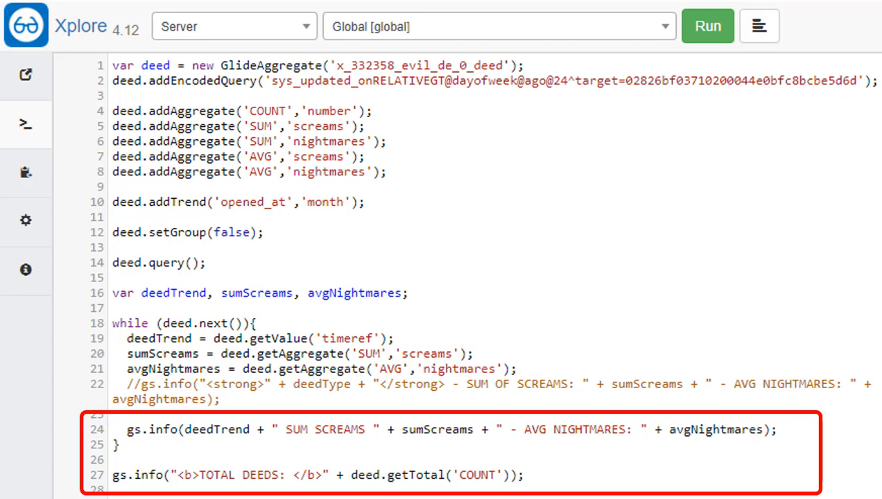
Run the script with addTrend('opened_at','month') to log aggregates per opening month.
click(713, 26)
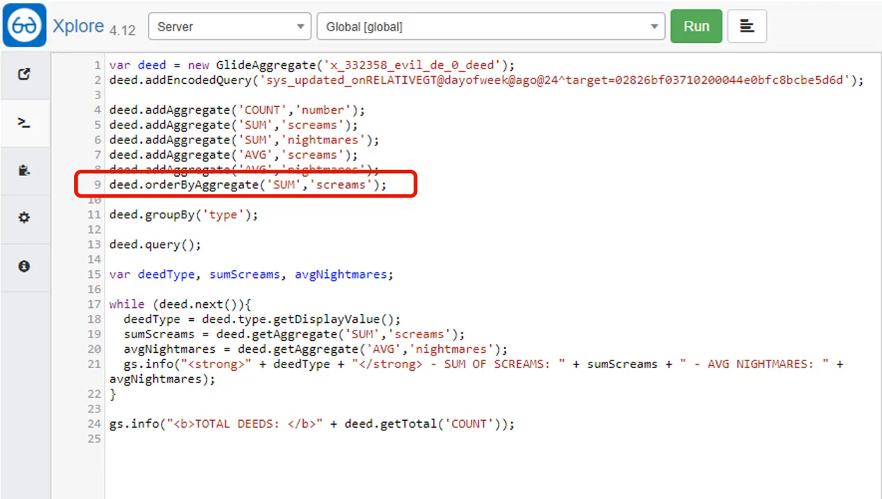
Run the grouped script with orderByAggregate('SUM','screams') sorting types by scream total.
click(701, 26)
text(deed.addHaving('SUM','screams','>','150');)
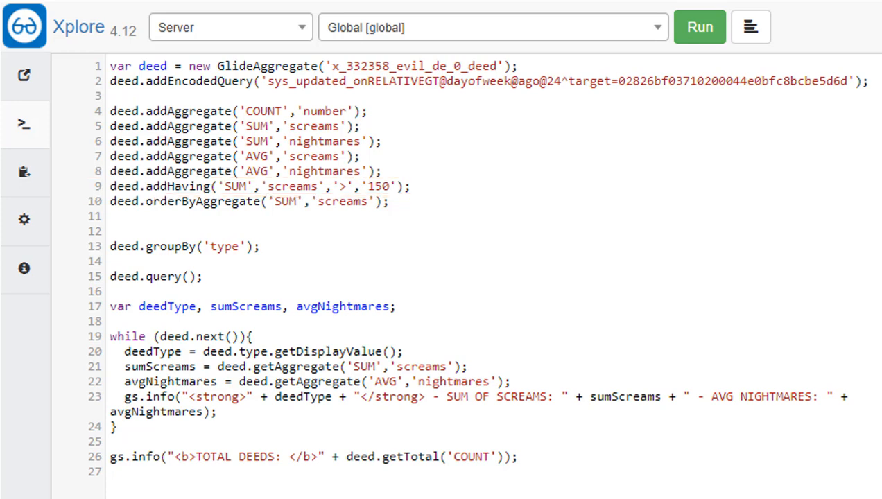
Run the script with addHaving SUM screams > 150, returning only PROMOTE ESG (475 screams).
click(704, 28)
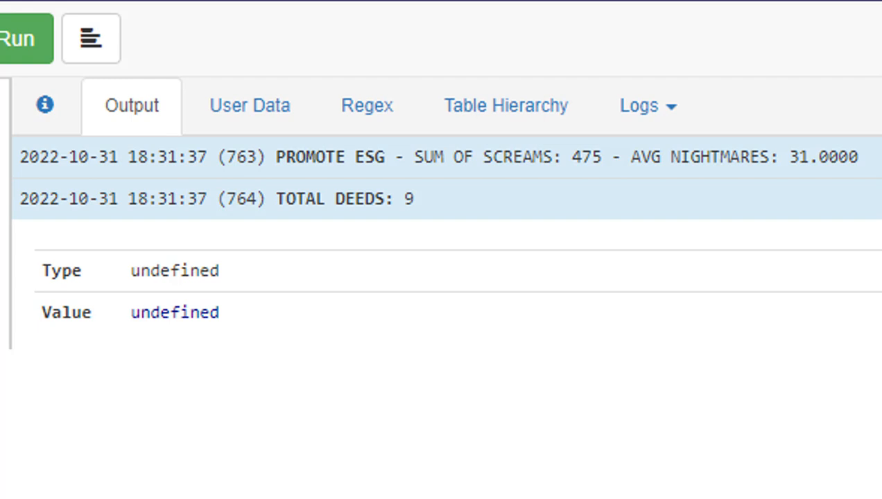